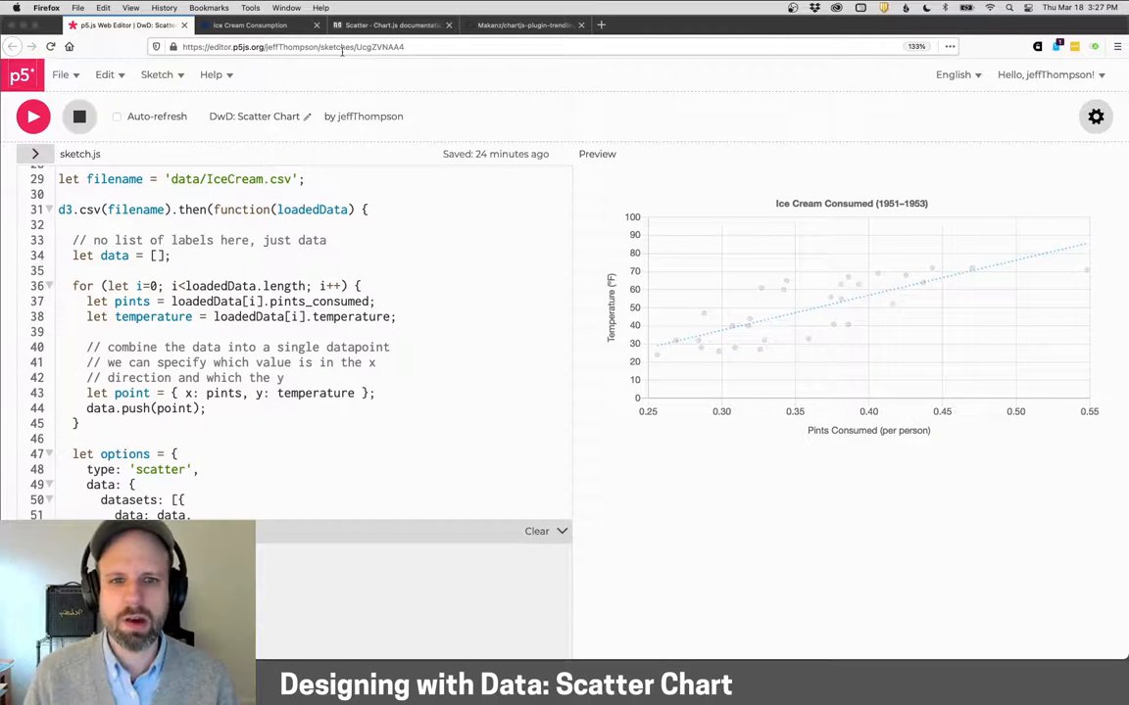
# Step: Switch to the Ice Cream Consumption dataset description page in the browser
pyautogui.click(251, 24)
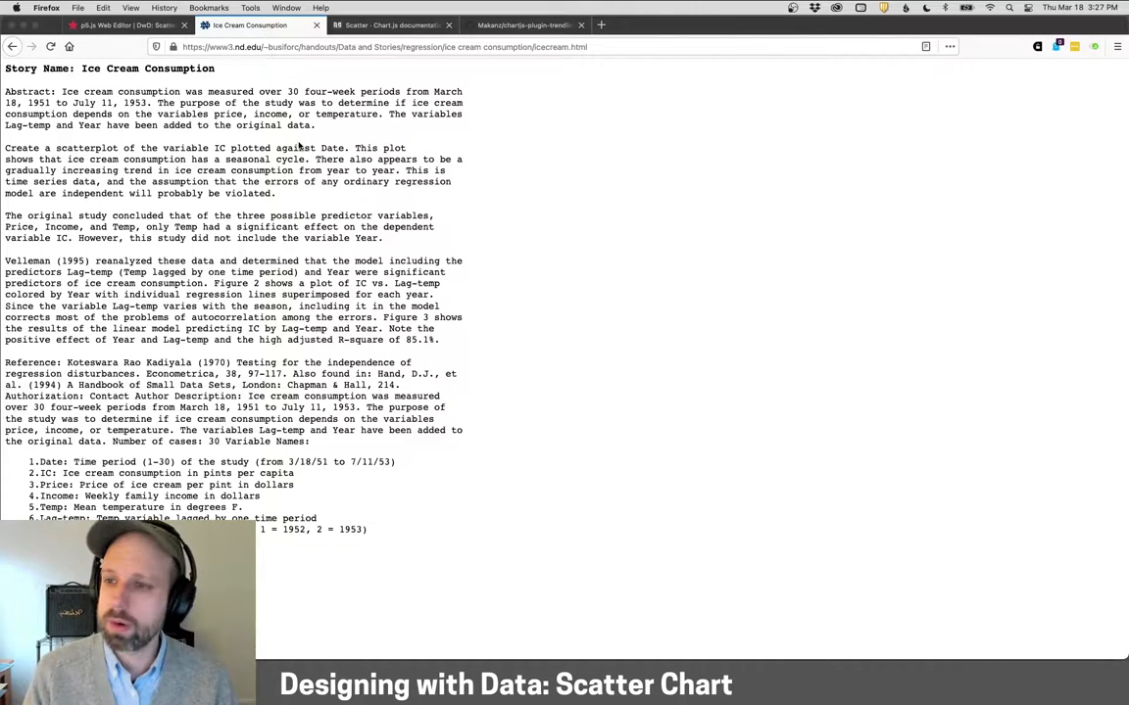
# Step: Review the study's variable list and data table, then return to the scatter chart sketch
pyautogui.scroll(-3)
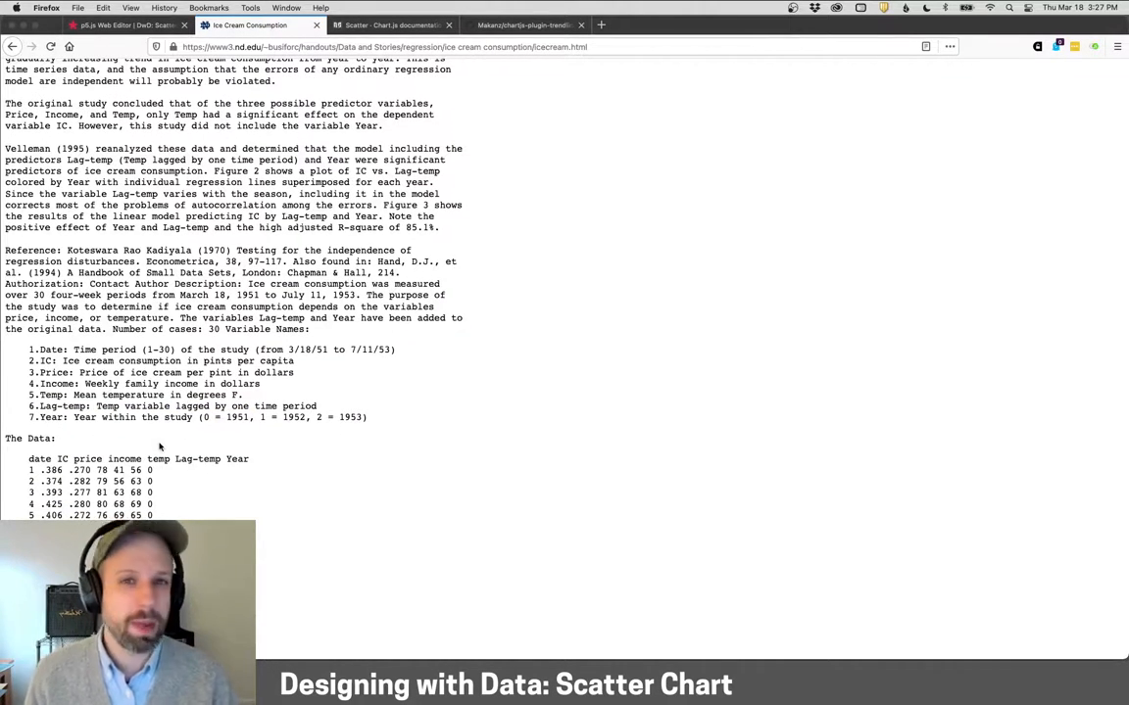
pyautogui.scroll(3)
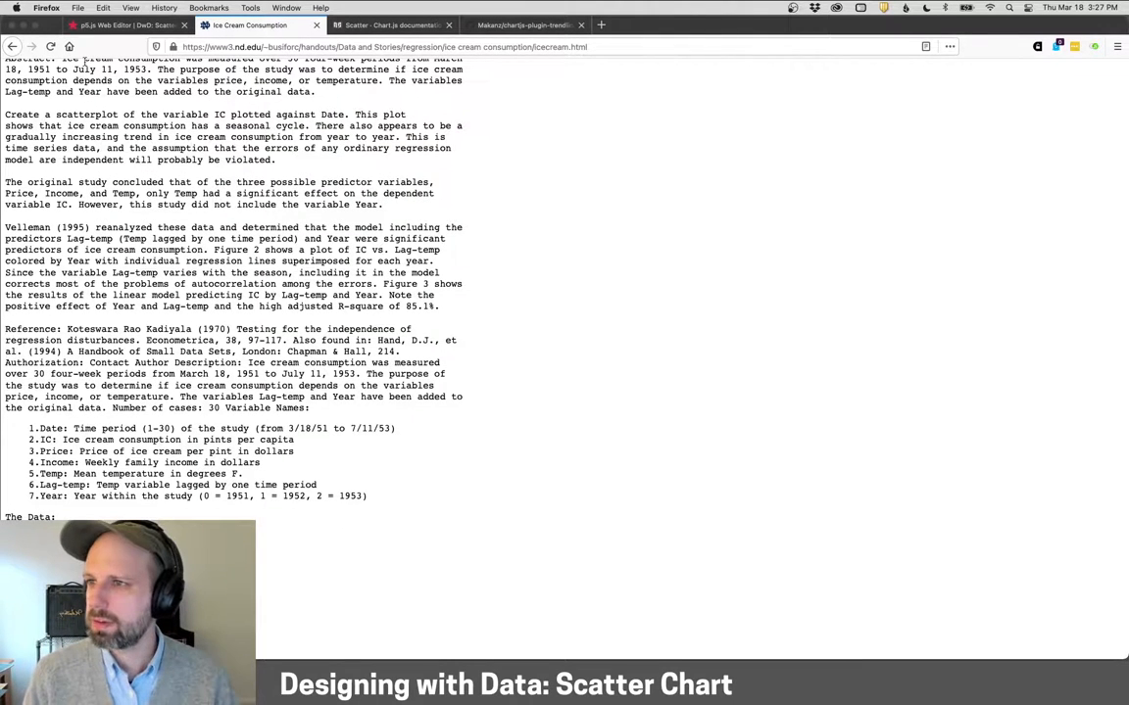
pyautogui.click(128, 23)
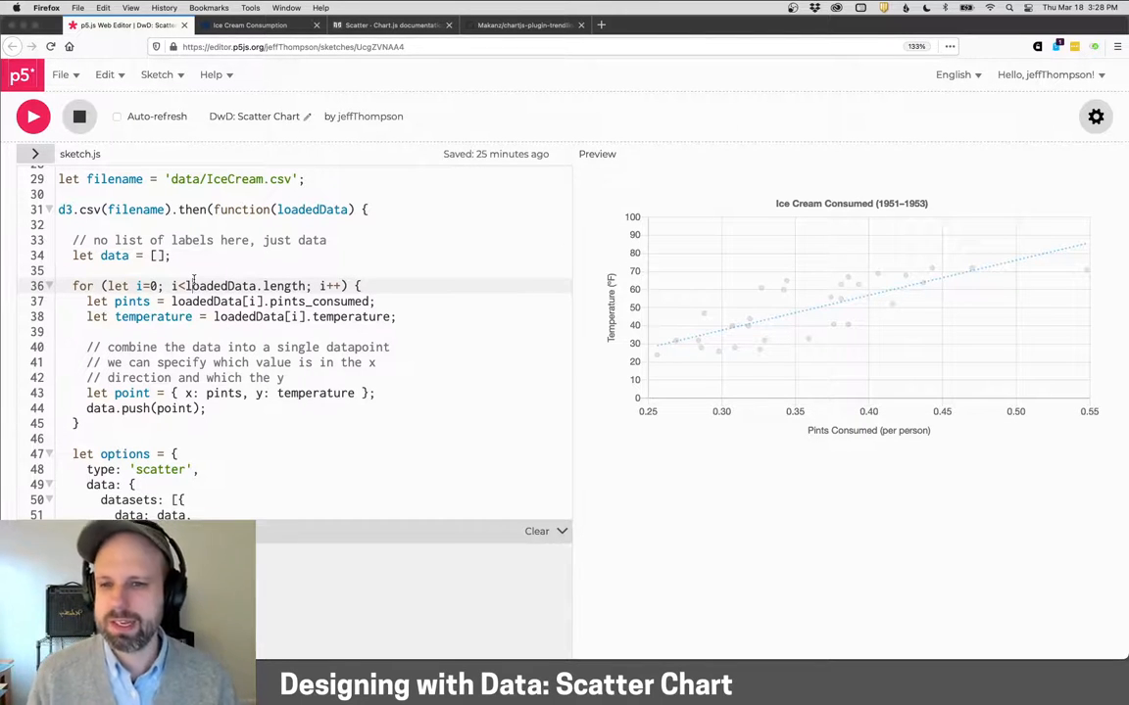
pyautogui.moveTo(762, 291)
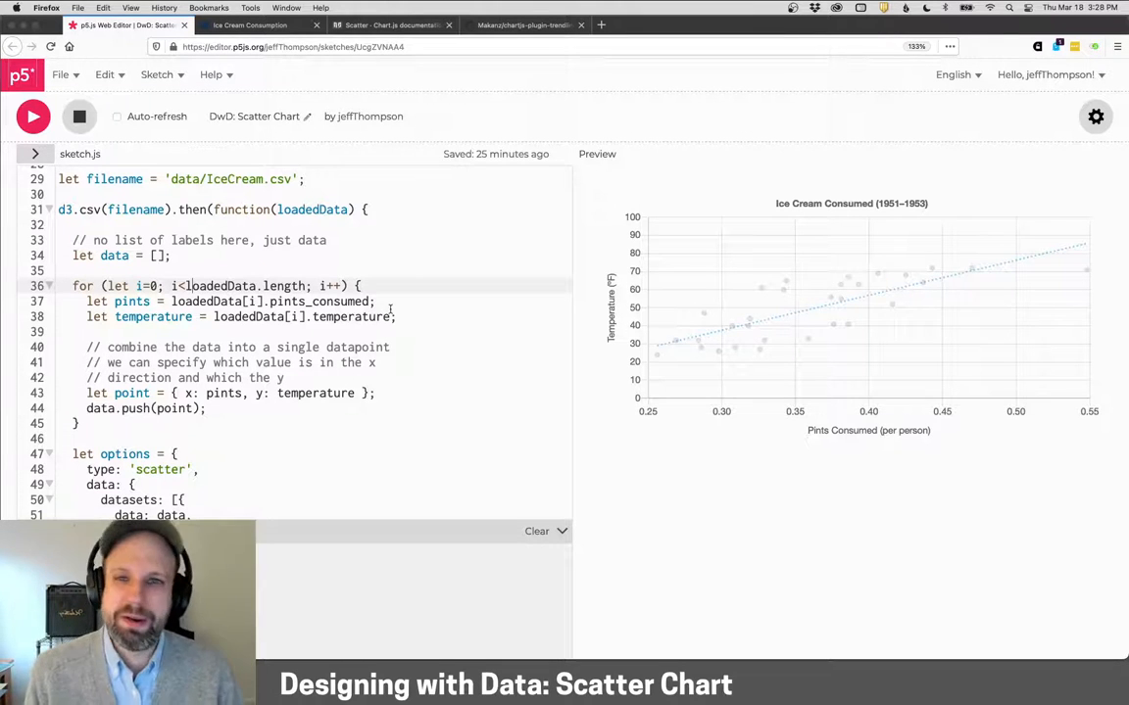
# Step: Expand the Sketch Files sidebar showing data, libs, index.html, sketch.js and style.css
pyautogui.click(36, 153)
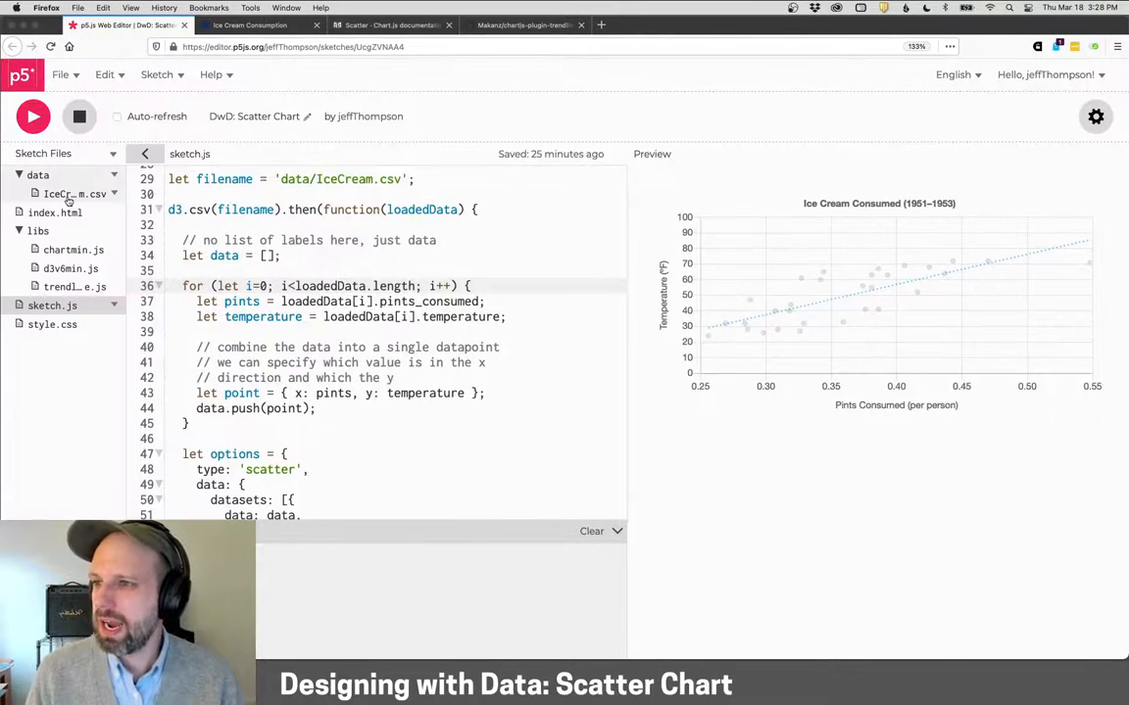
pyautogui.click(66, 194)
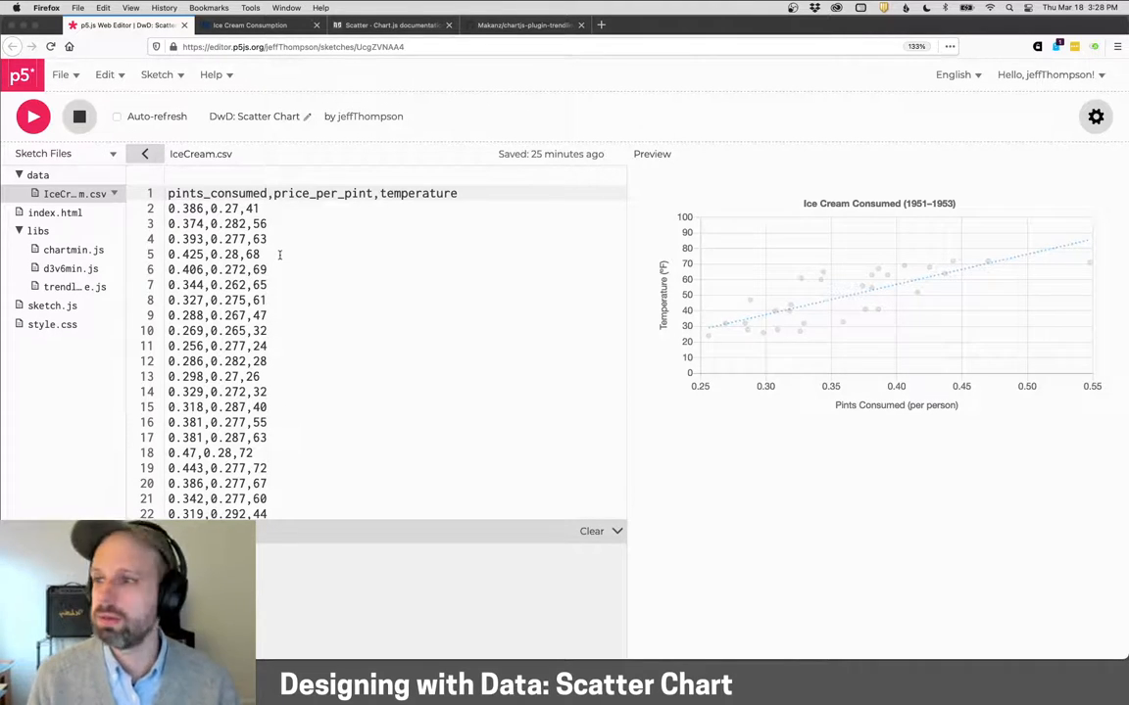
pyautogui.click(51, 306)
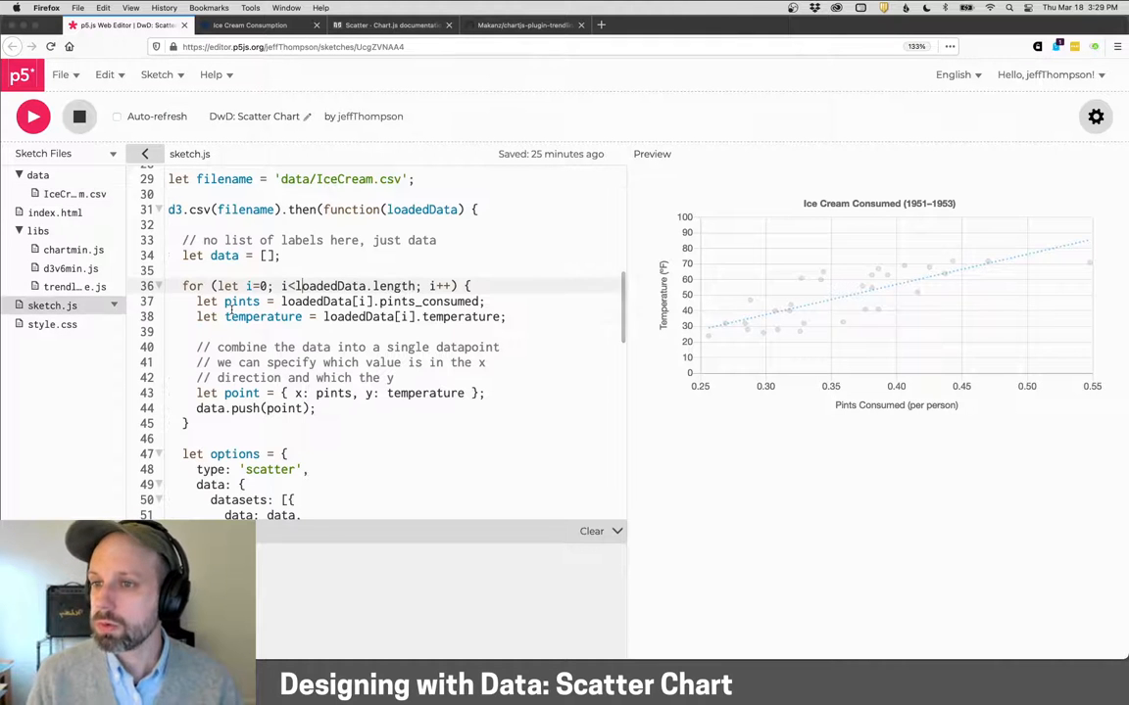
pyautogui.scroll(-3)
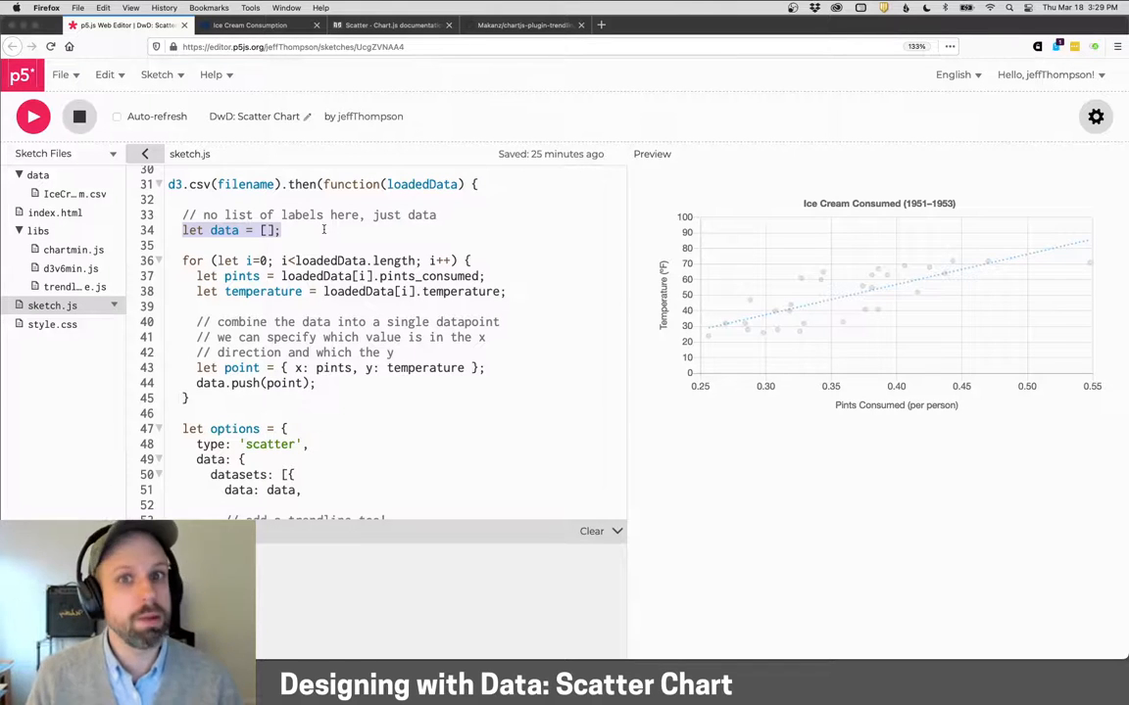
pyautogui.scroll(-3)
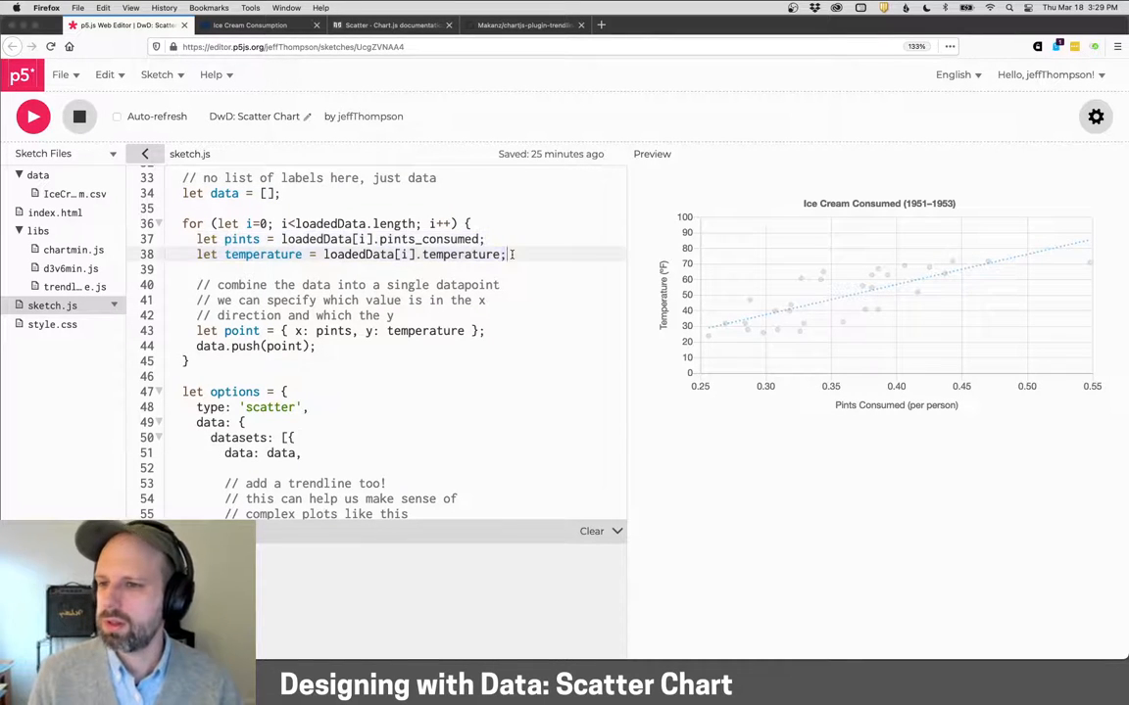
pyautogui.scroll(-3)
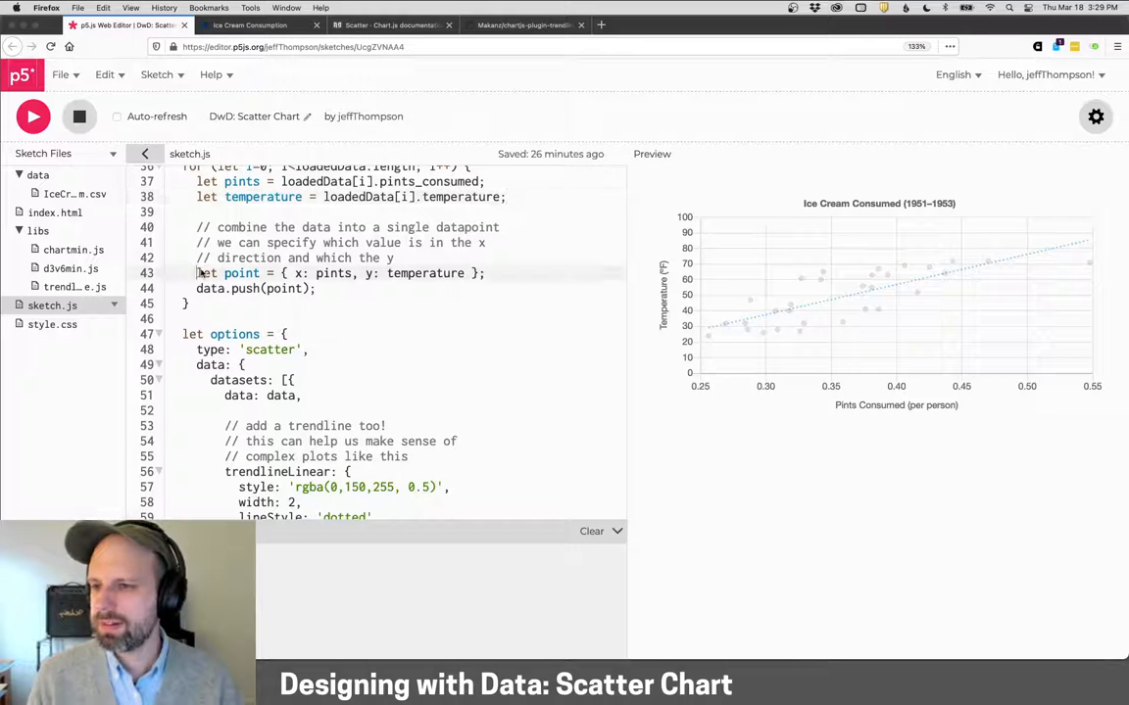
pyautogui.tripleClick(337, 274)
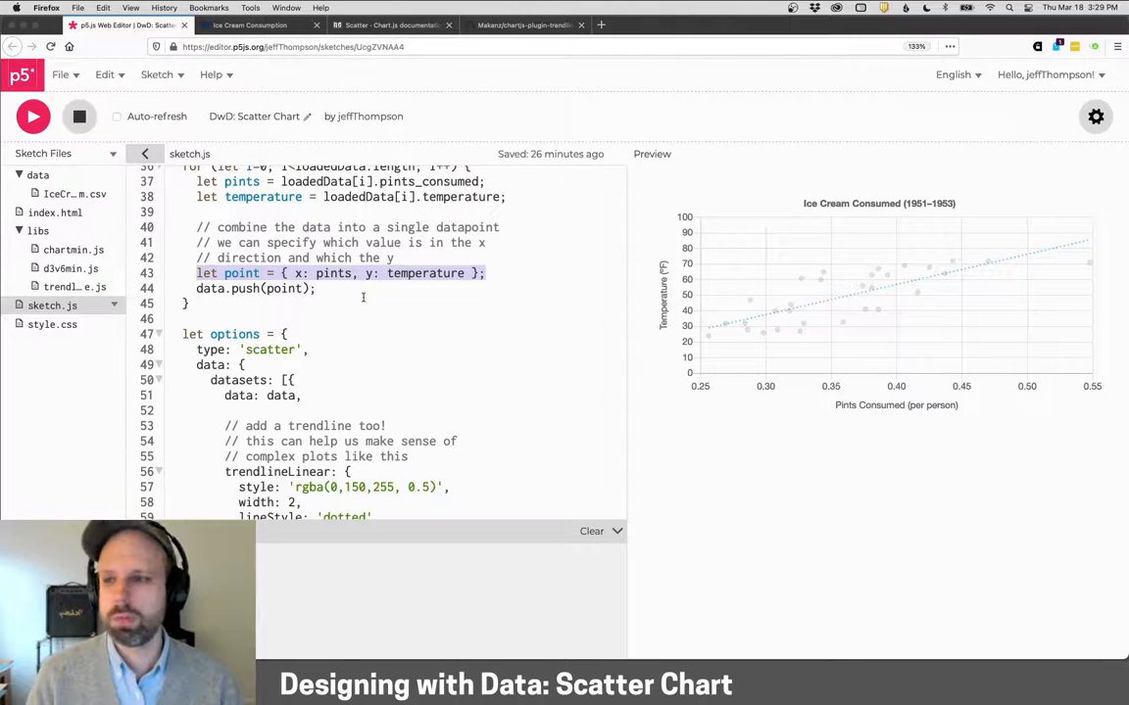
pyautogui.doubleClick(334, 275)
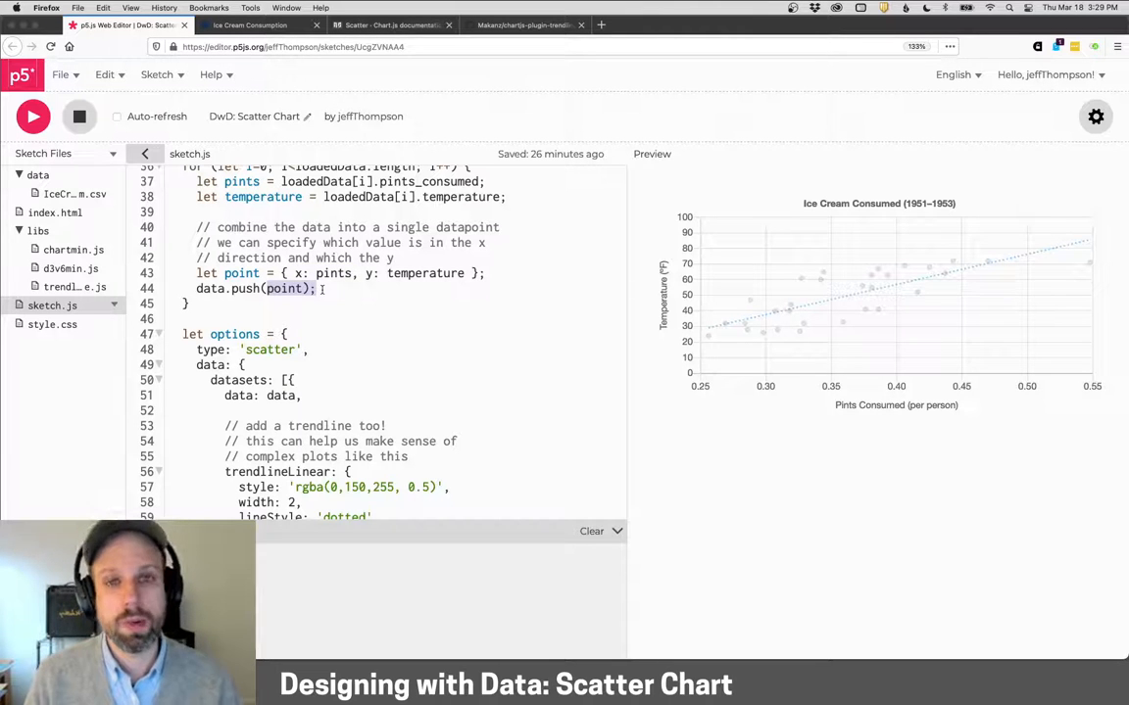
pyautogui.scroll(-3)
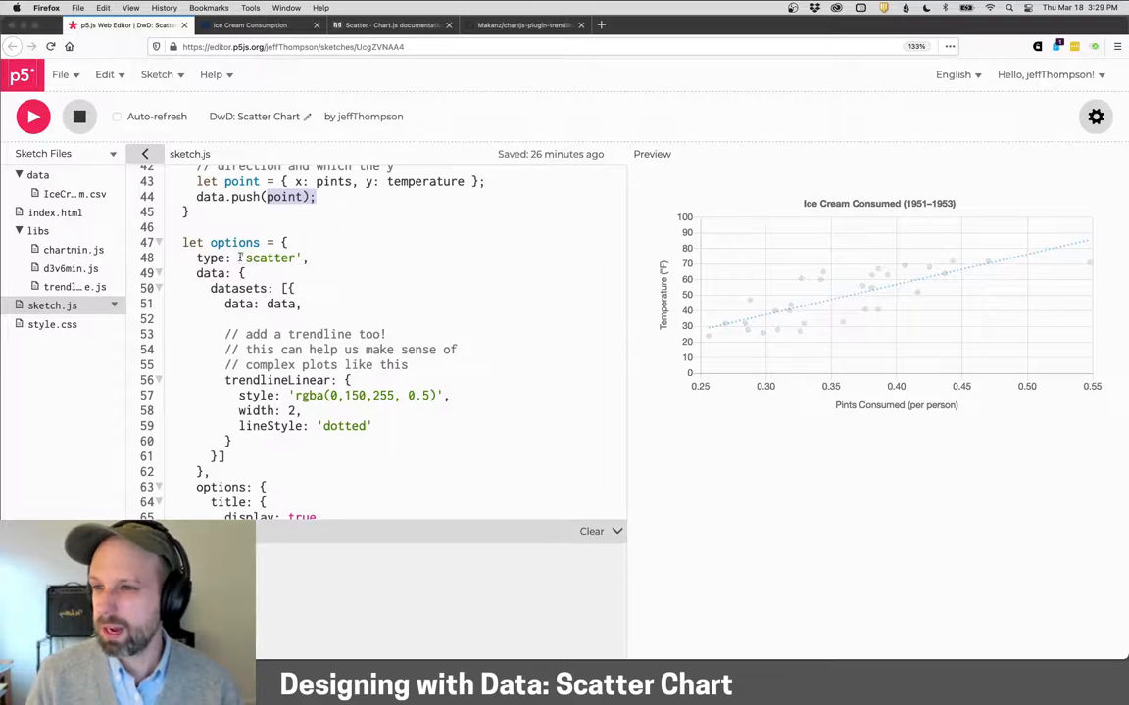
pyautogui.scroll(-3)
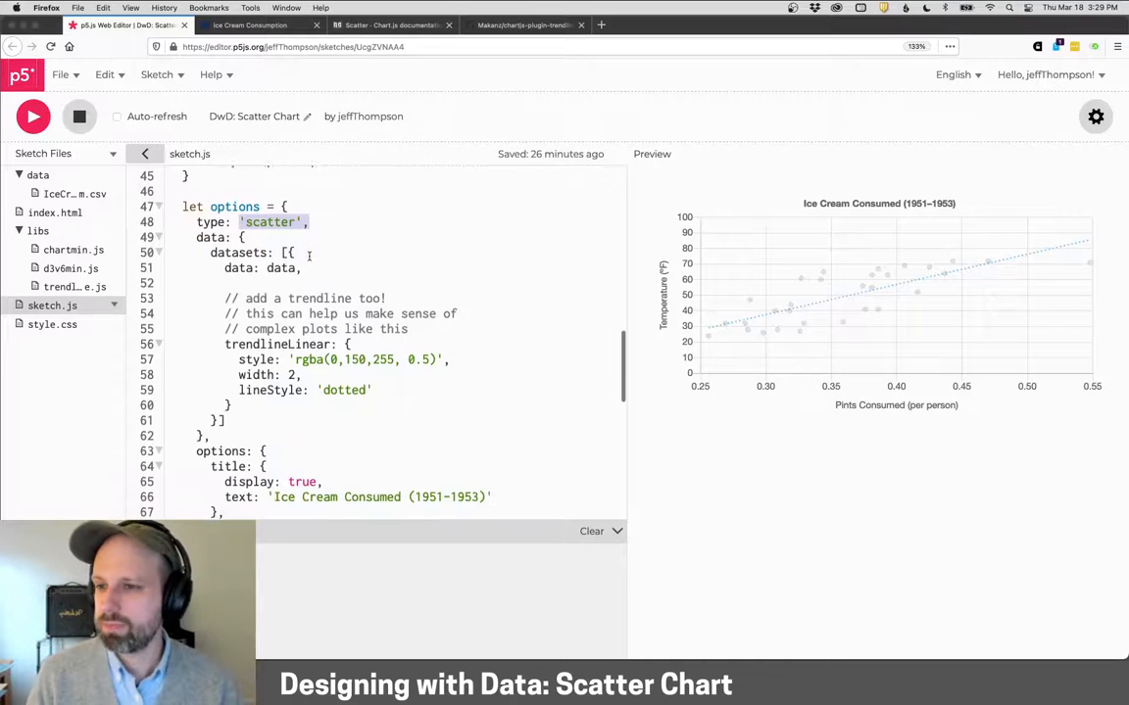
pyautogui.scroll(-3)
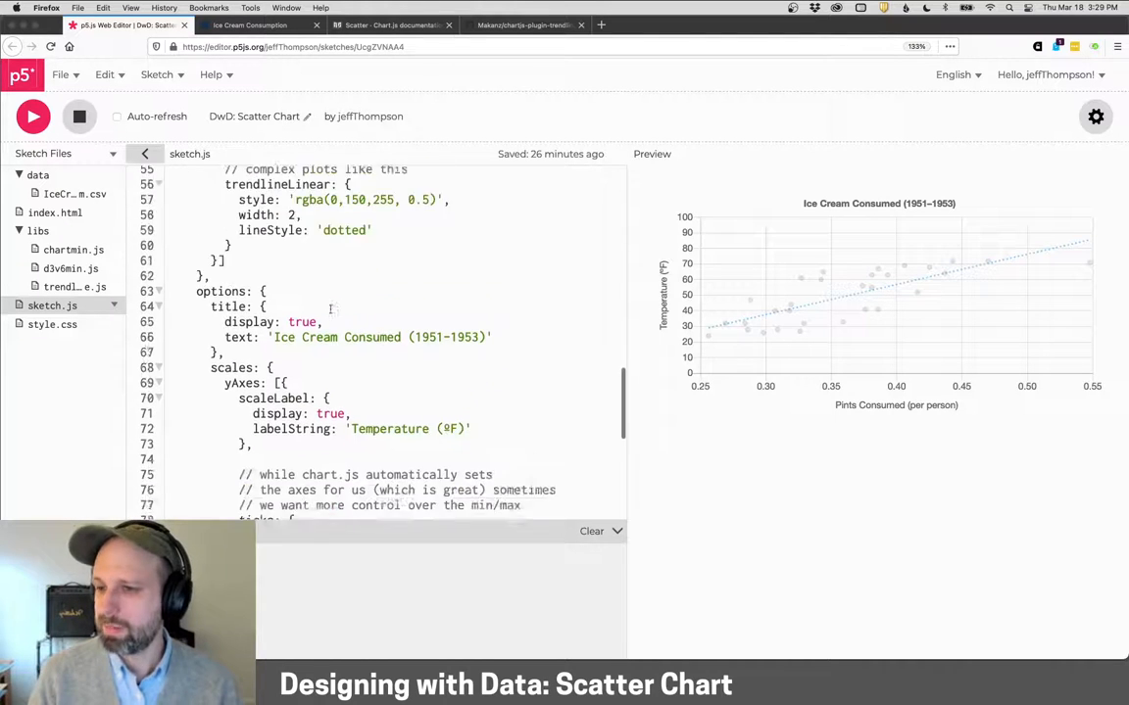
pyautogui.scroll(-3)
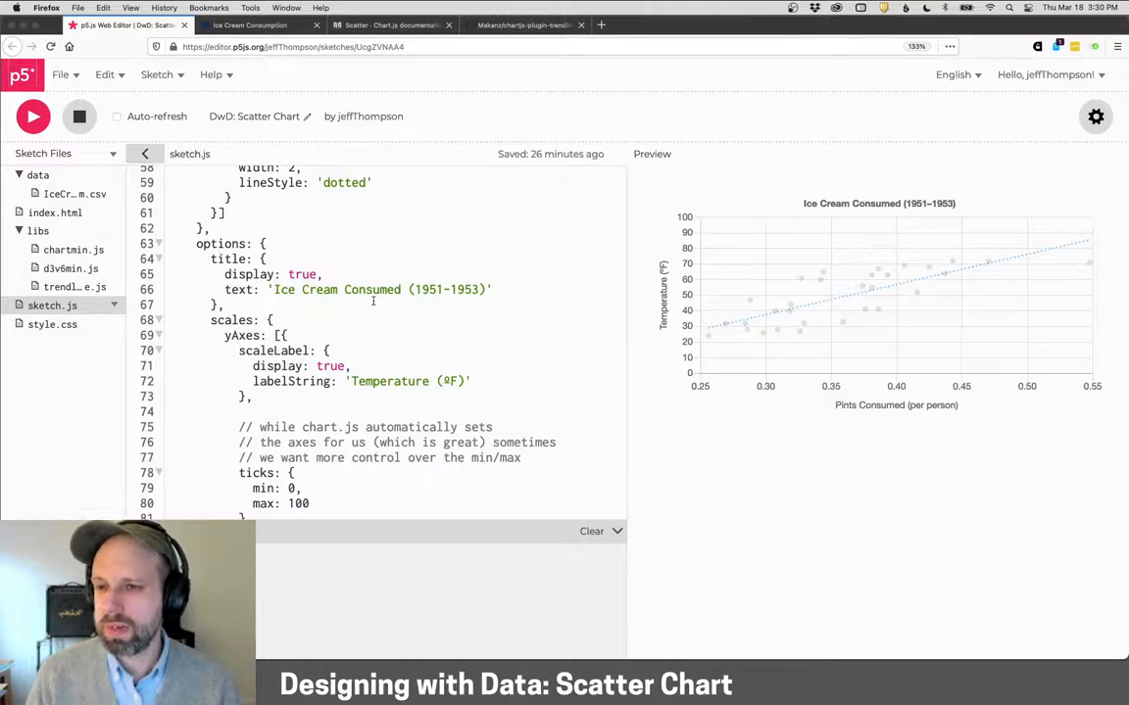
pyautogui.scroll(-3)
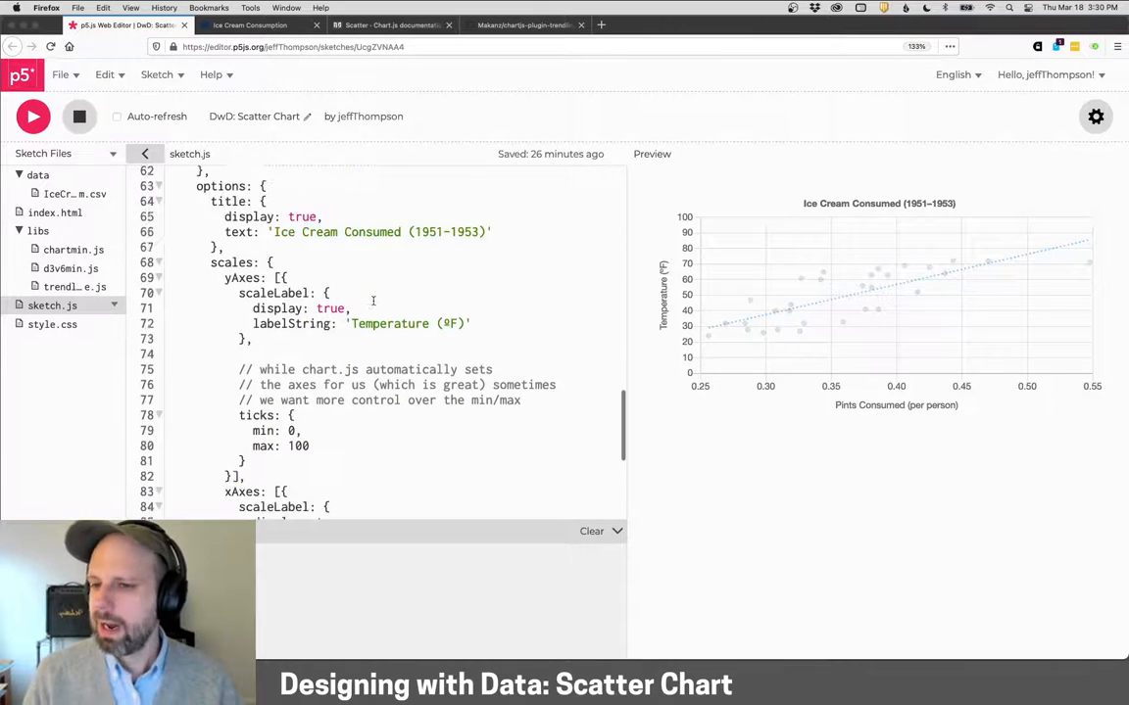
pyautogui.scroll(-3)
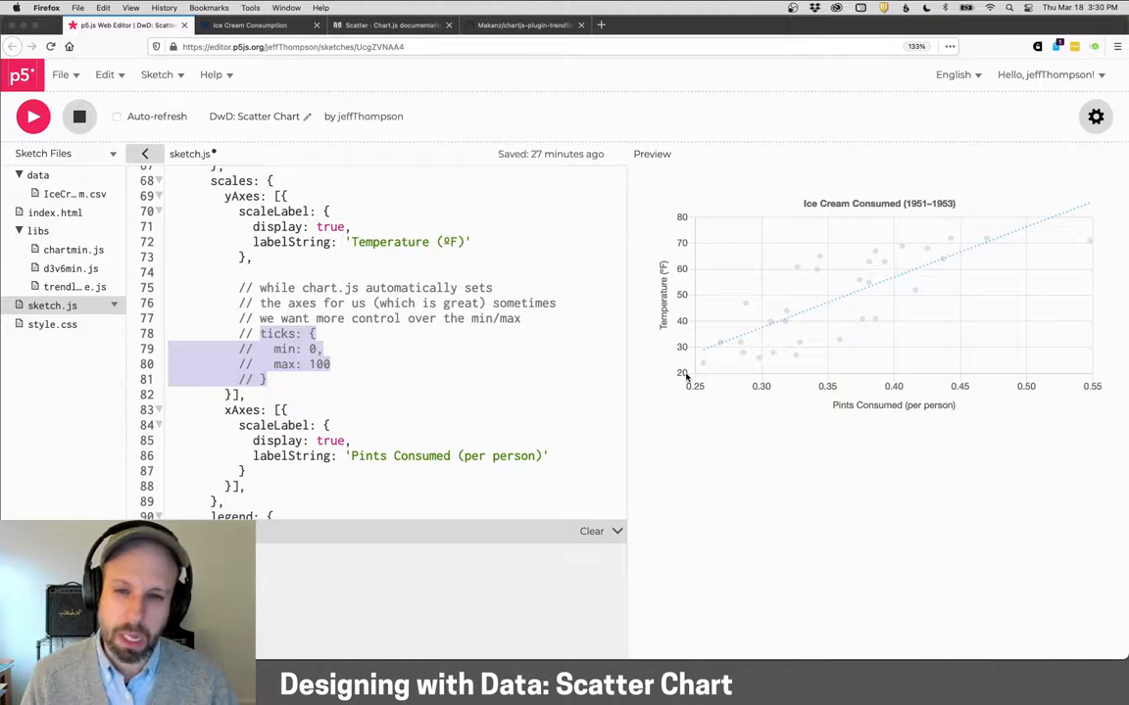
pyautogui.moveTo(1057, 196)
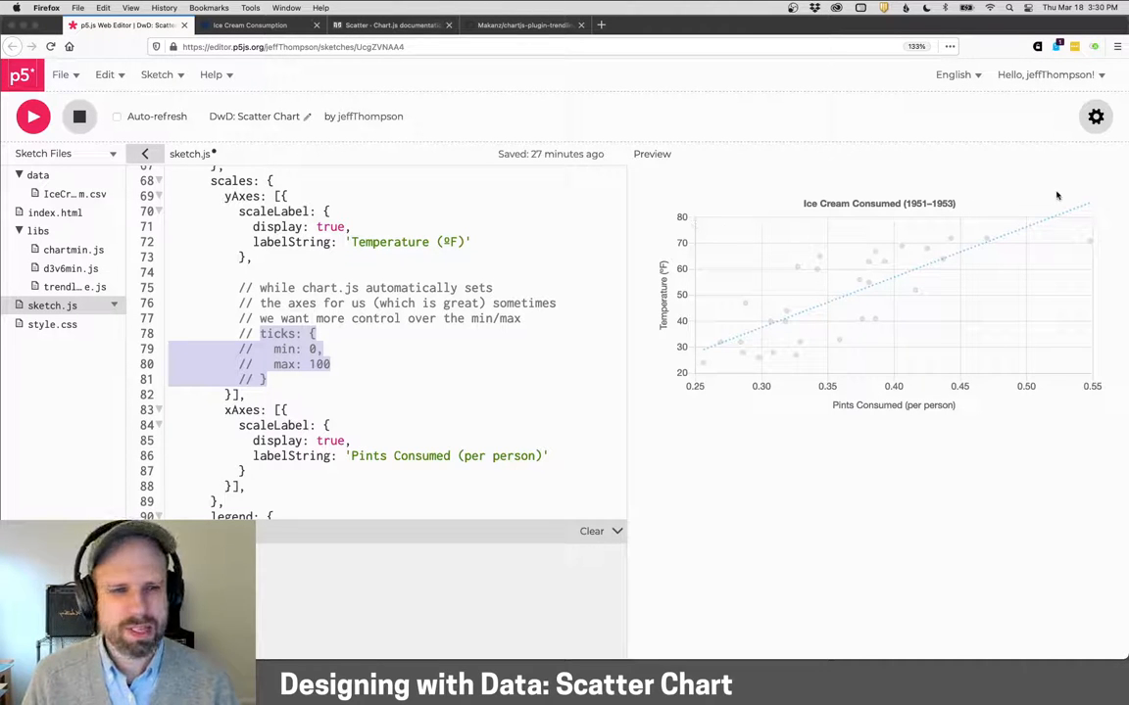
pyautogui.moveTo(1086, 212)
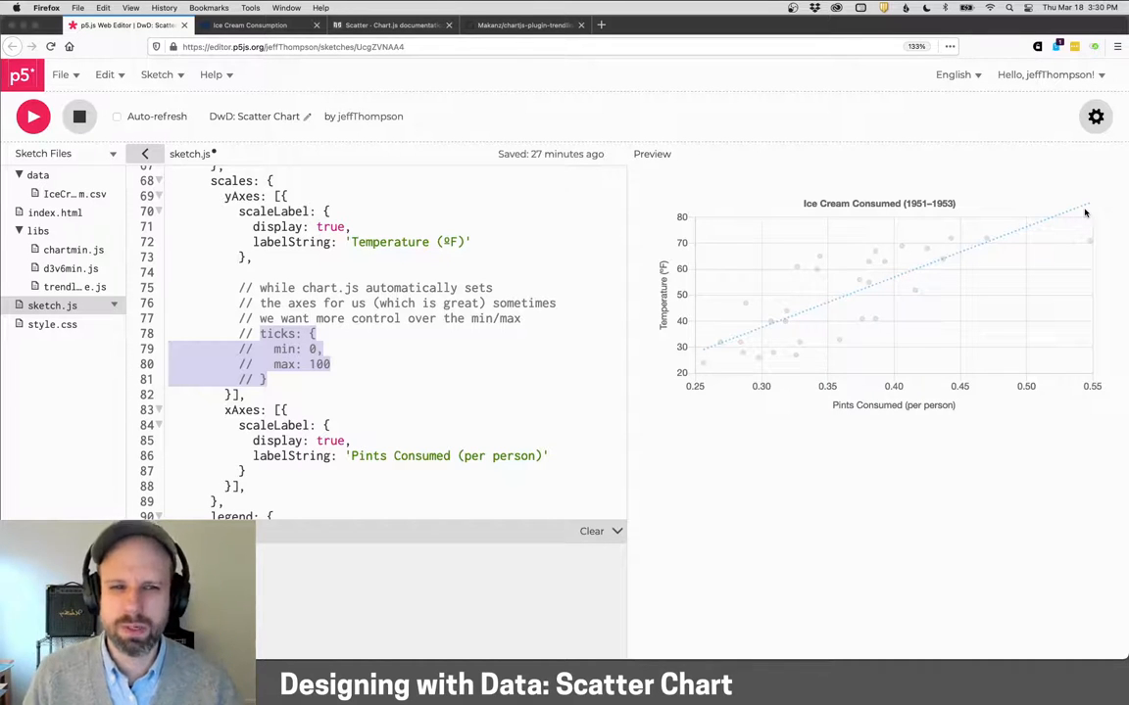
pyautogui.moveTo(713, 251)
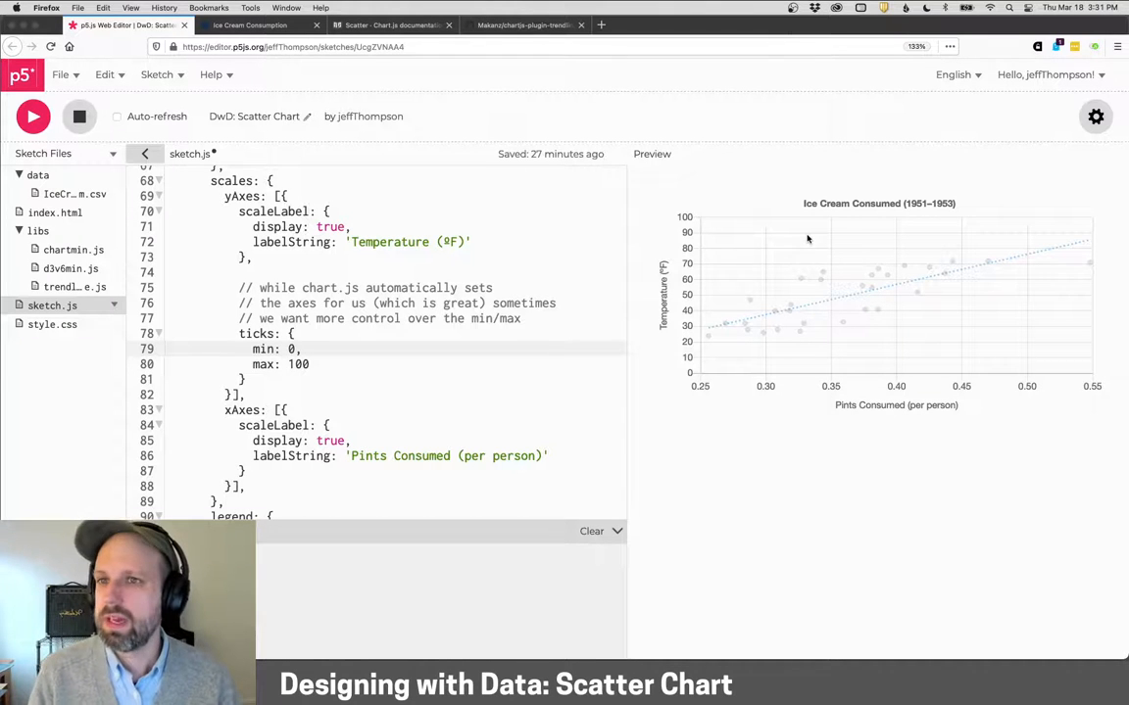
# Step: Read the Chart.js Scatter Chart example configuration and dataset properties, then return to the sketch
pyautogui.click(392, 24)
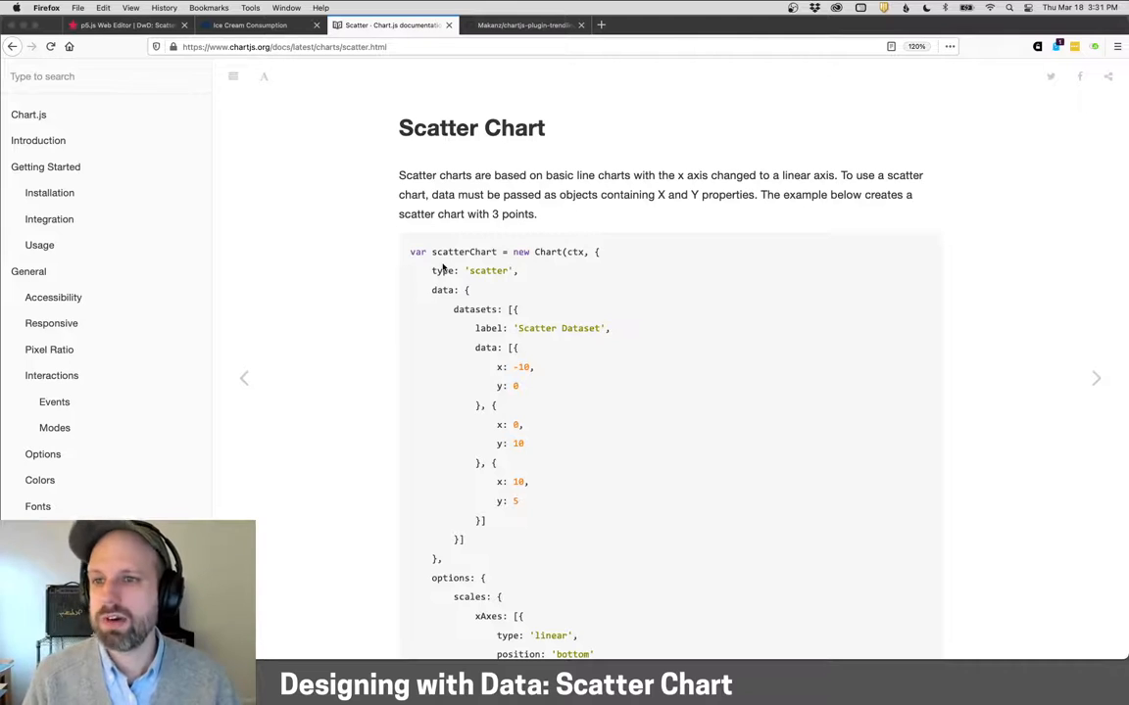
pyautogui.scroll(-3)
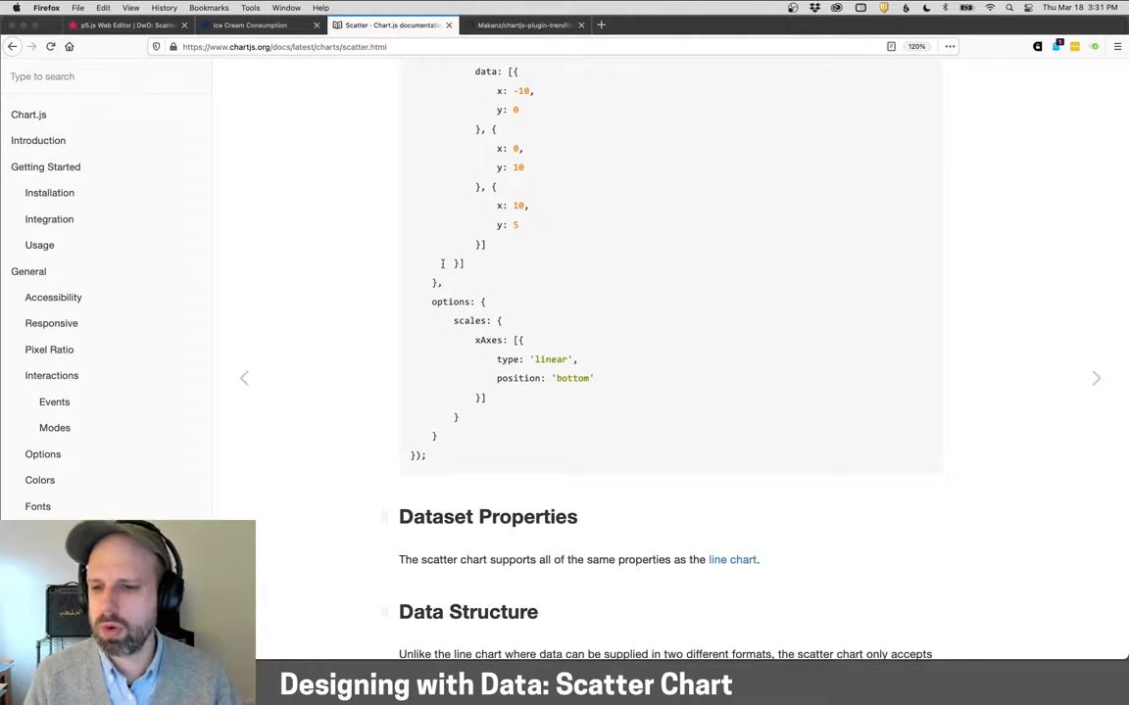
pyautogui.scroll(-3)
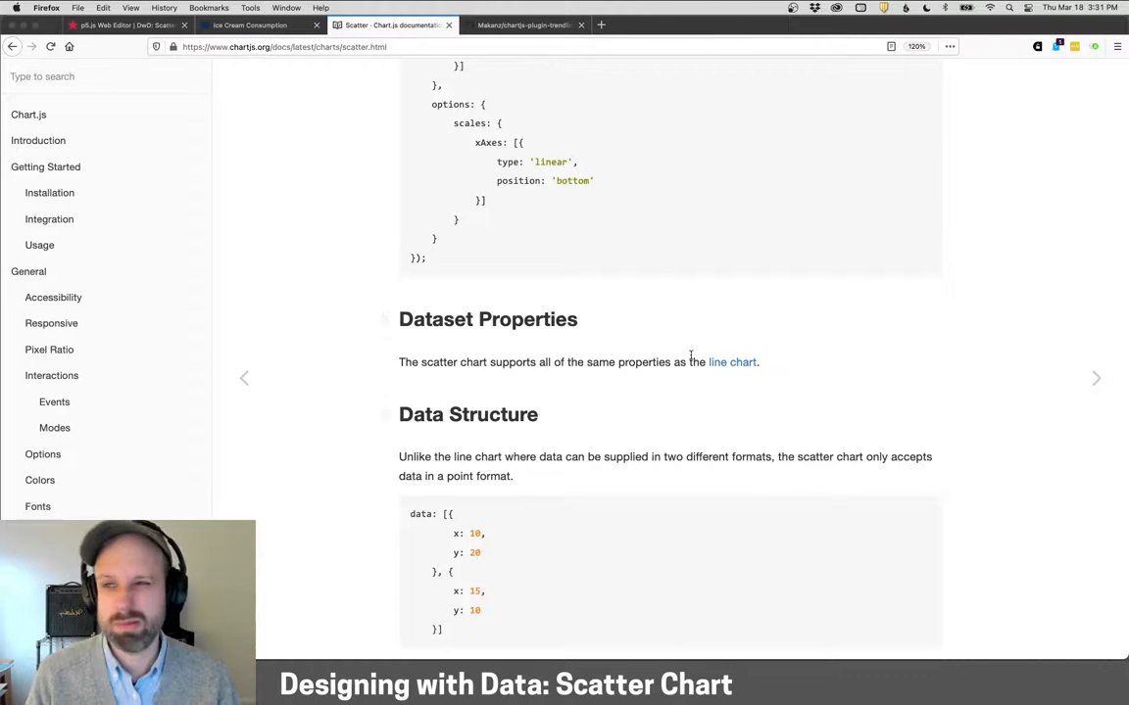
pyautogui.click(127, 23)
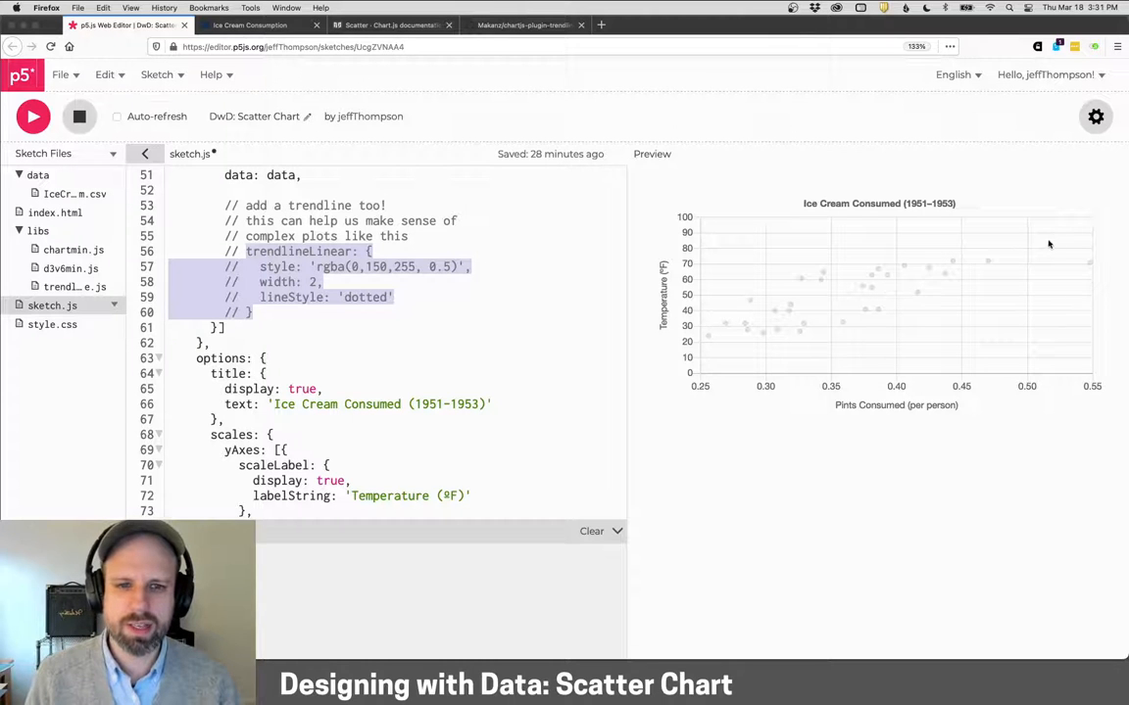
pyautogui.moveTo(724, 319)
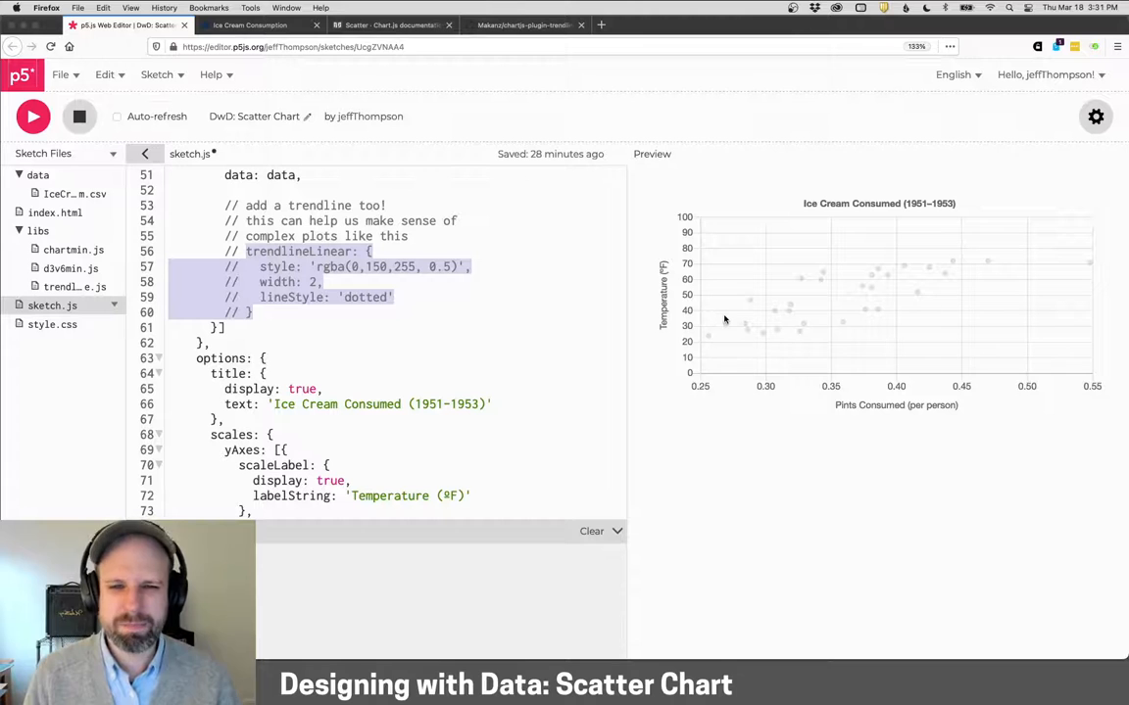
pyautogui.moveTo(178, 337)
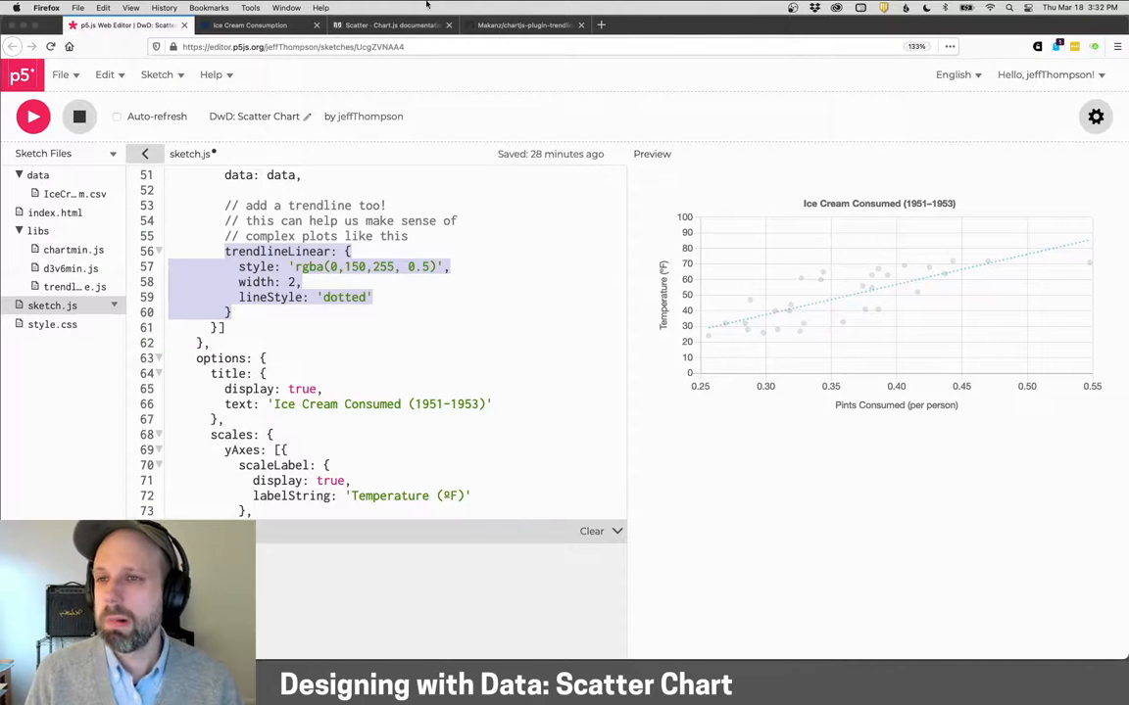
# Step: Glance at the trendline plugin's GitHub page and return to the editor sketch
pyautogui.click(525, 24)
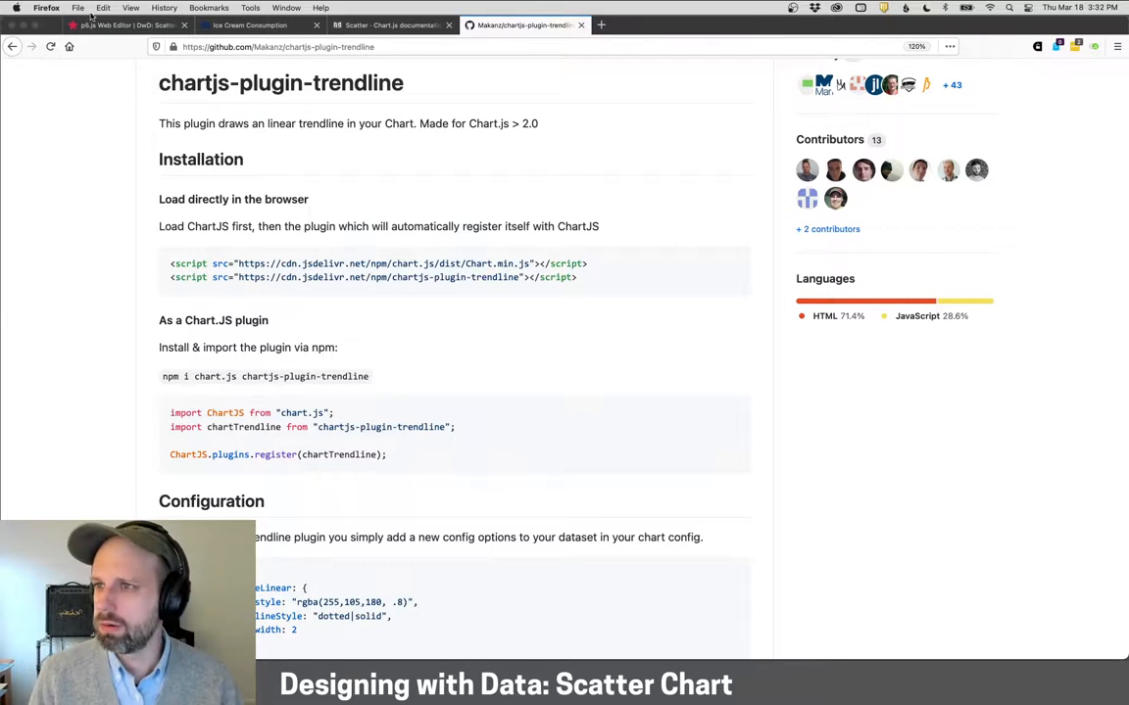
pyautogui.click(127, 24)
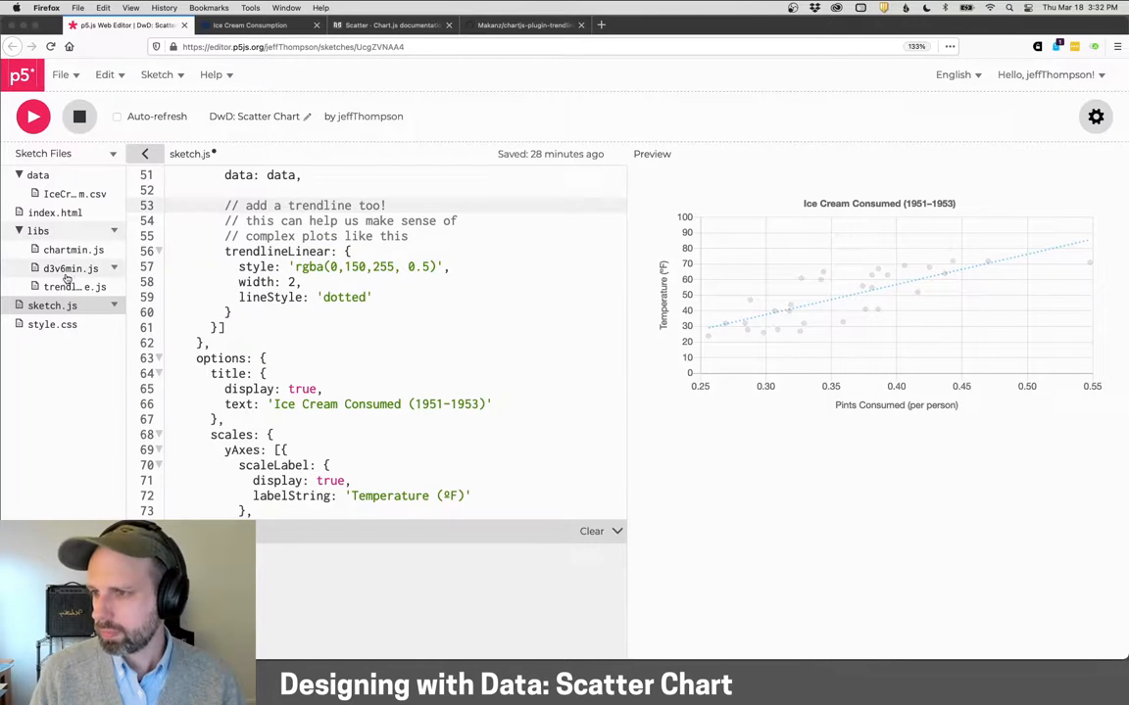
pyautogui.click(74, 287)
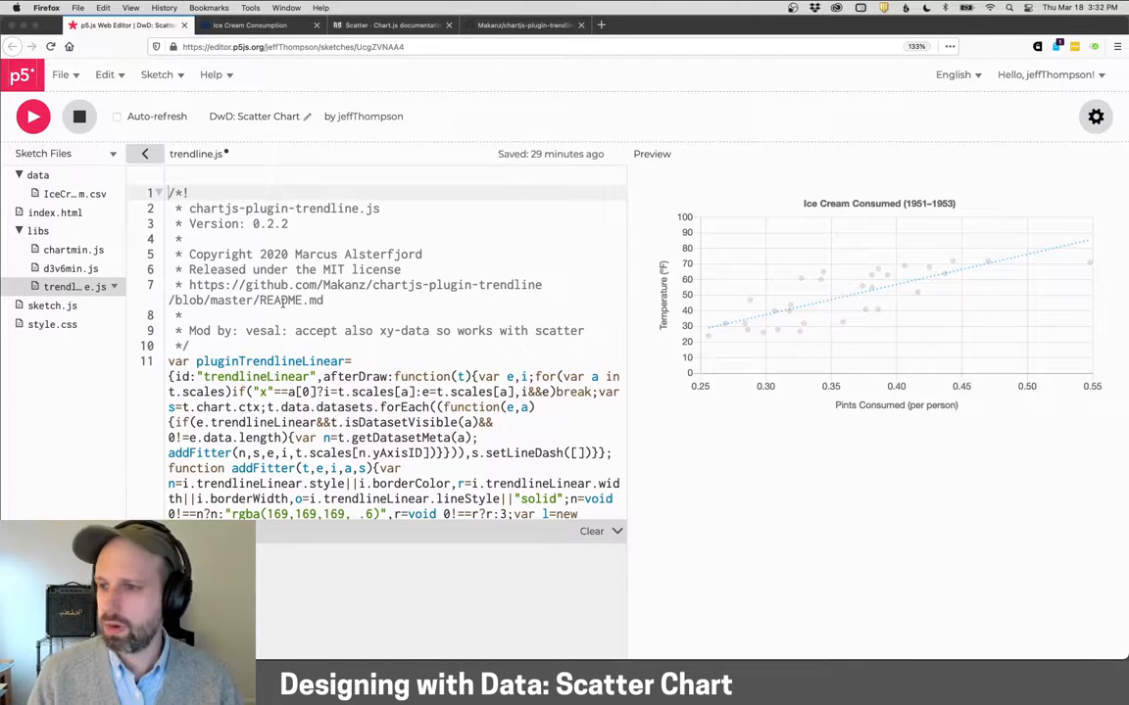
pyautogui.click(55, 212)
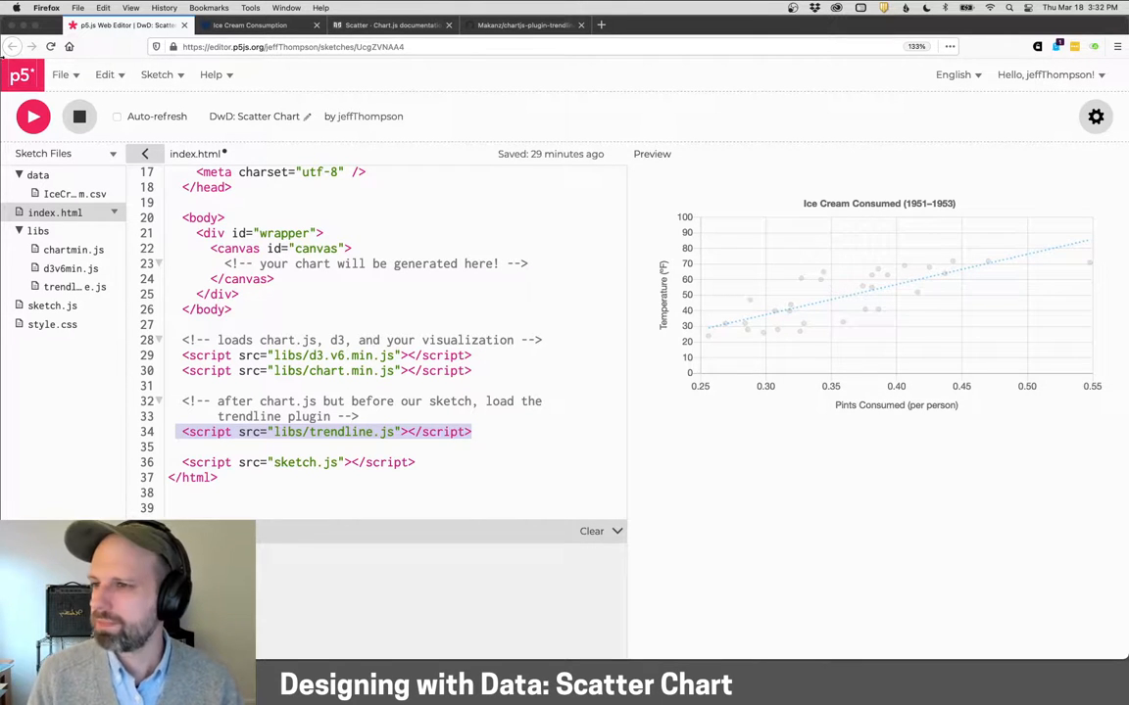
pyautogui.click(51, 305)
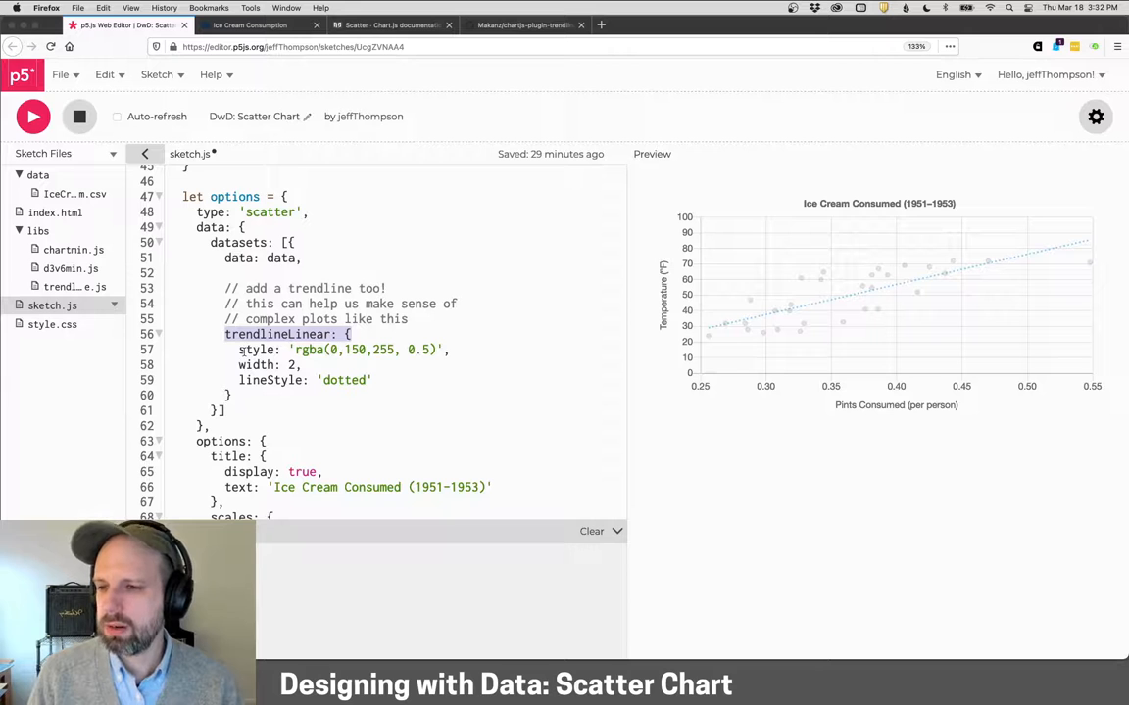
pyautogui.doubleClick(256, 349)
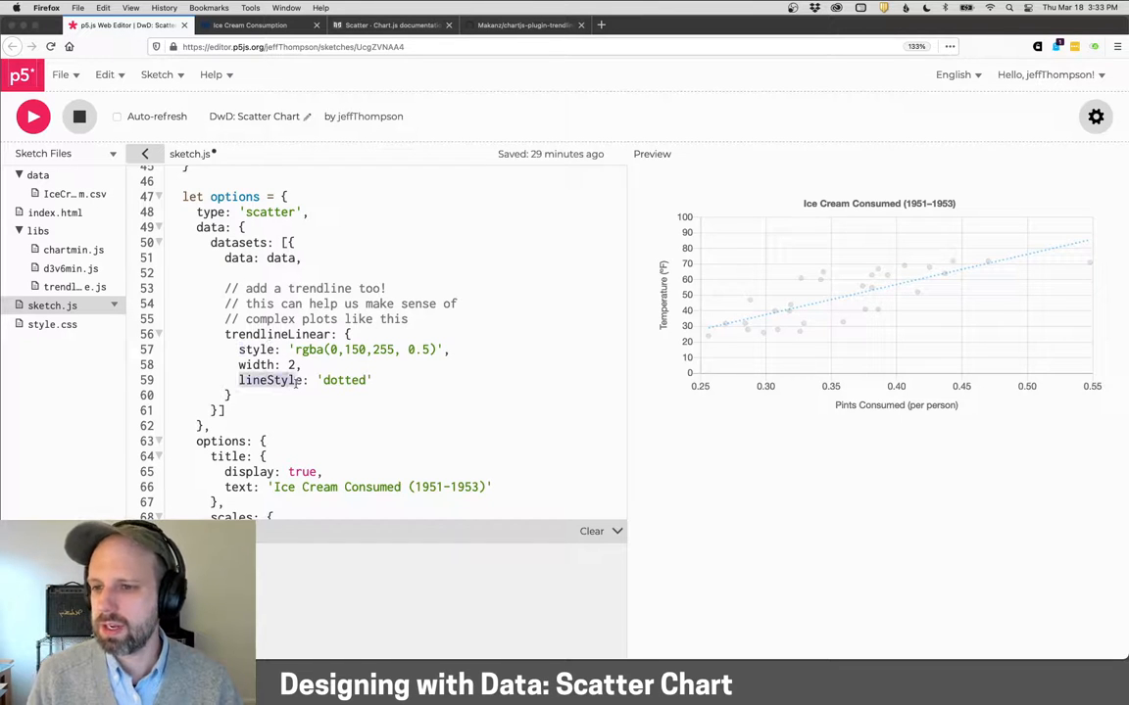
pyautogui.write('soli')
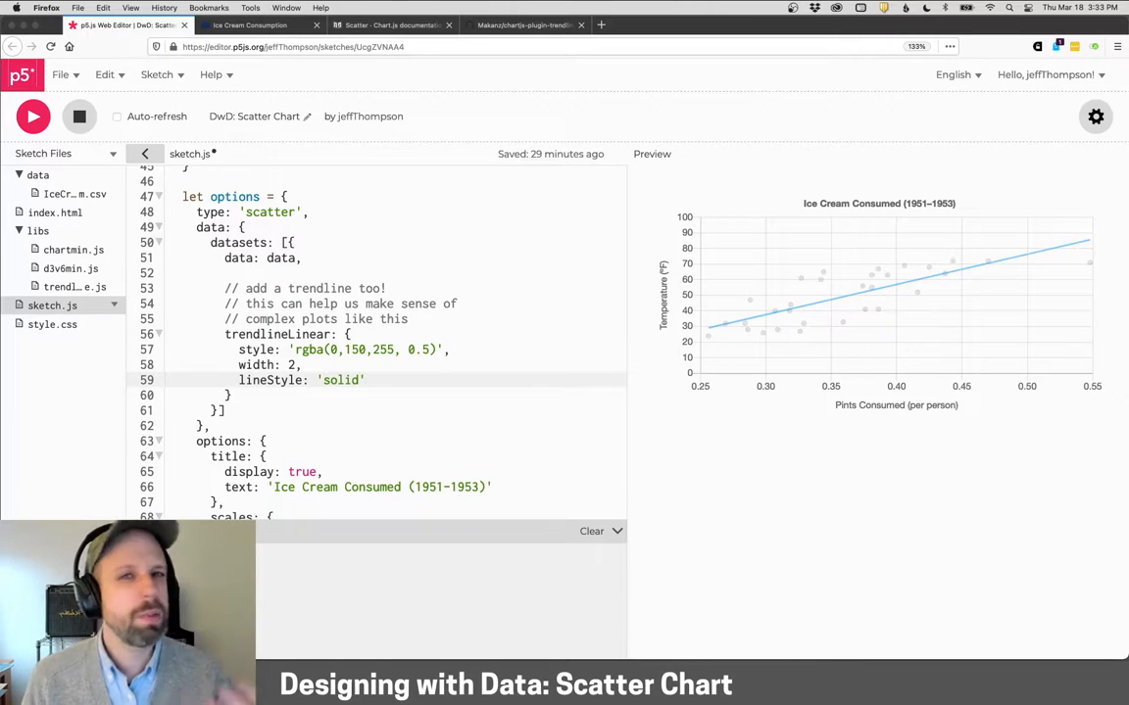
pyautogui.write('dotted')
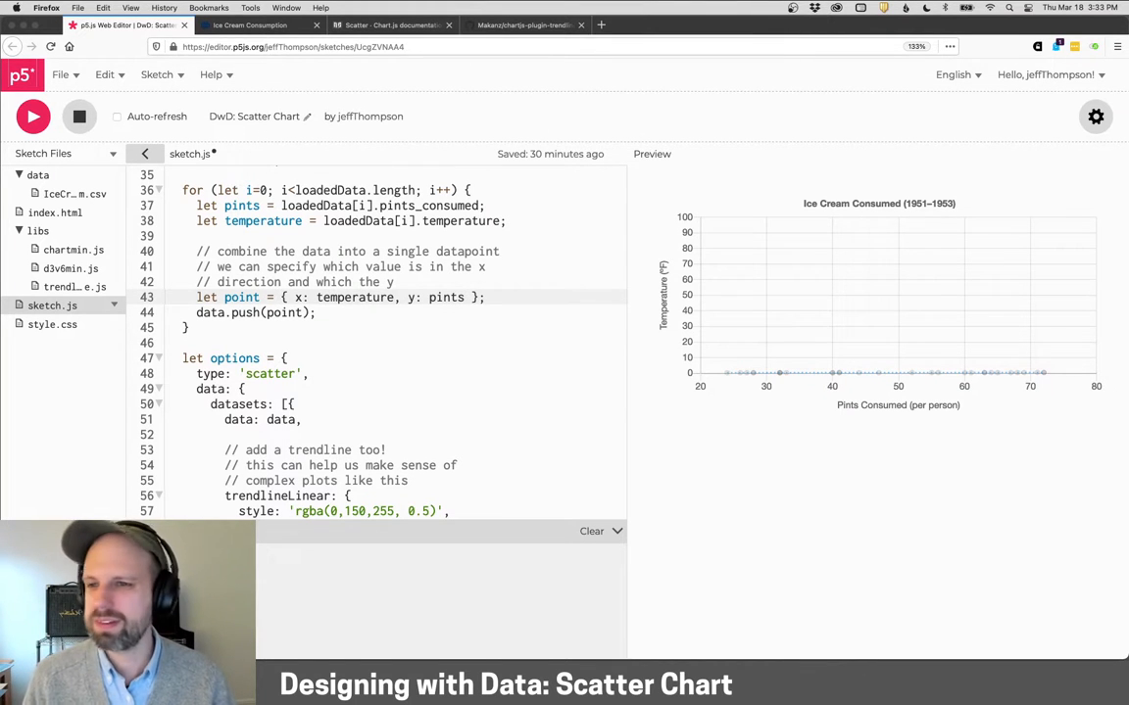
pyautogui.write('te')
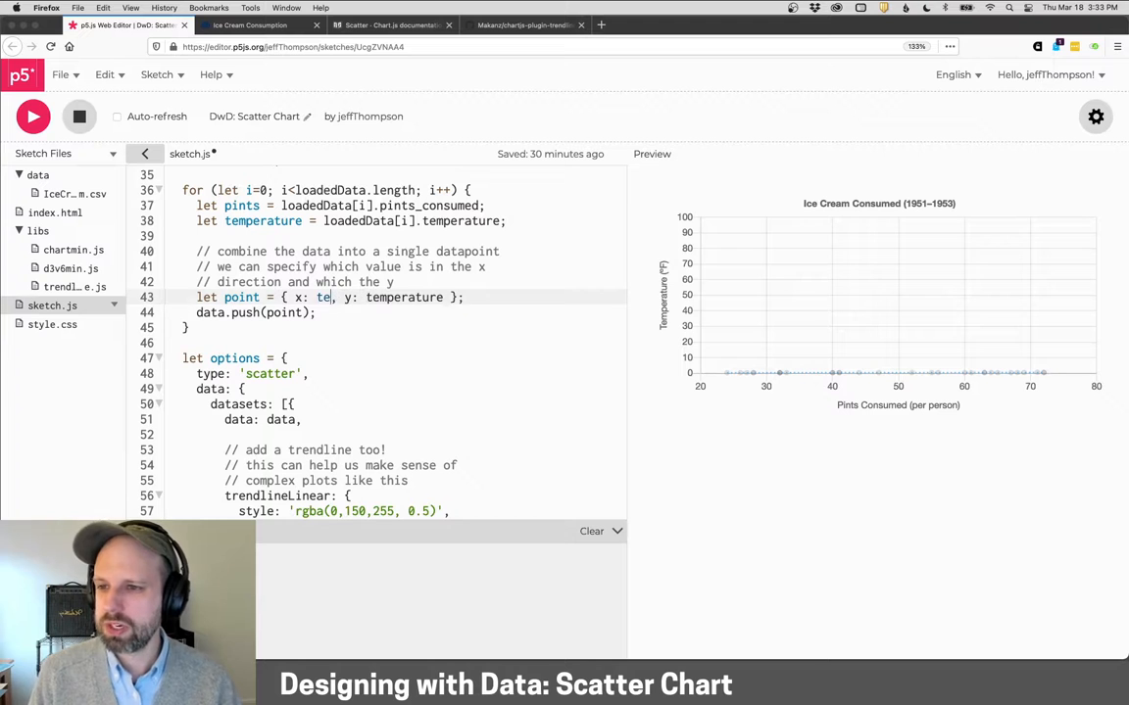
pyautogui.write('pints')
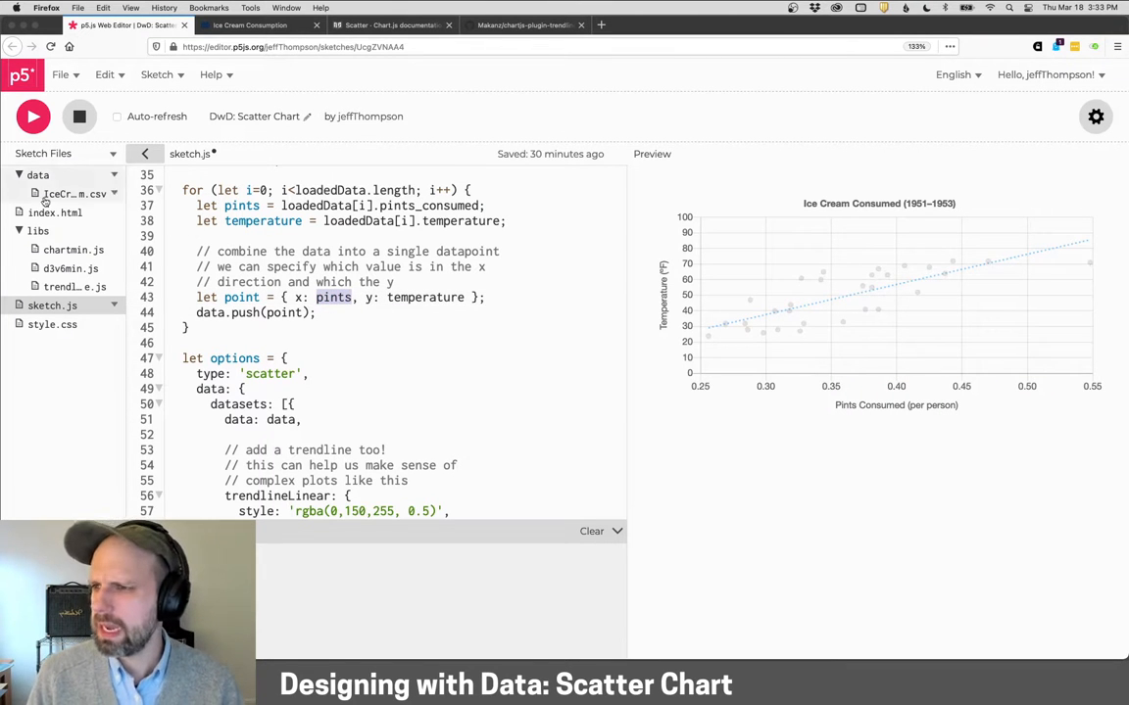
pyautogui.click(68, 194)
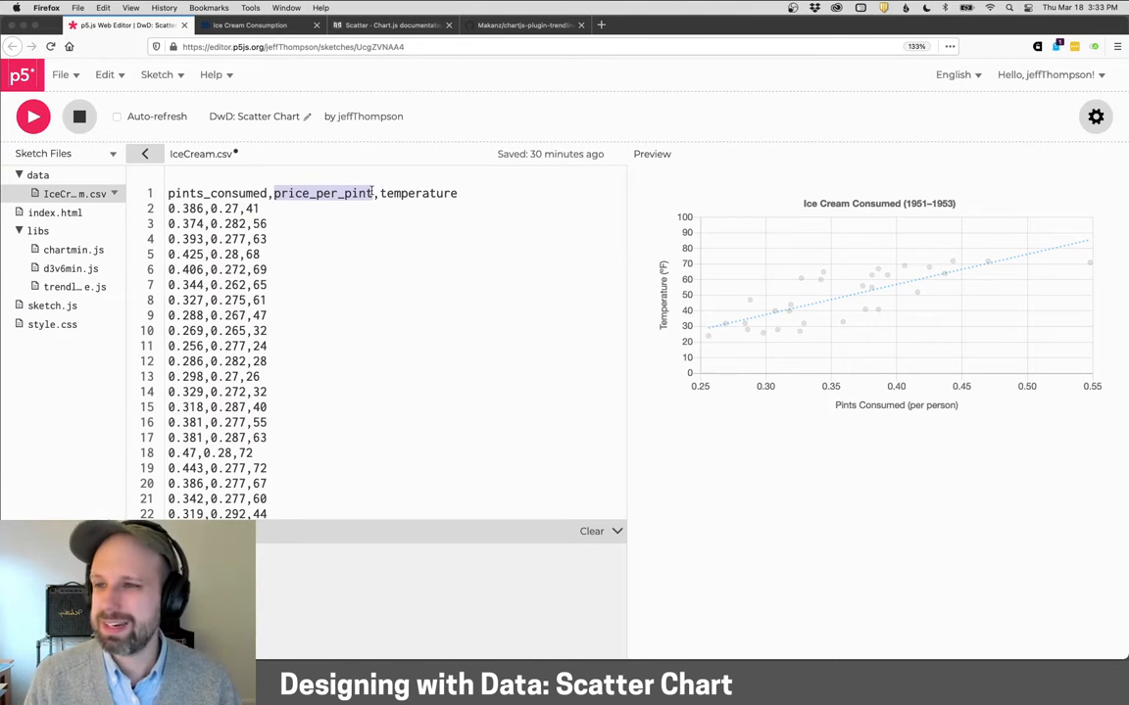
pyautogui.click(51, 306)
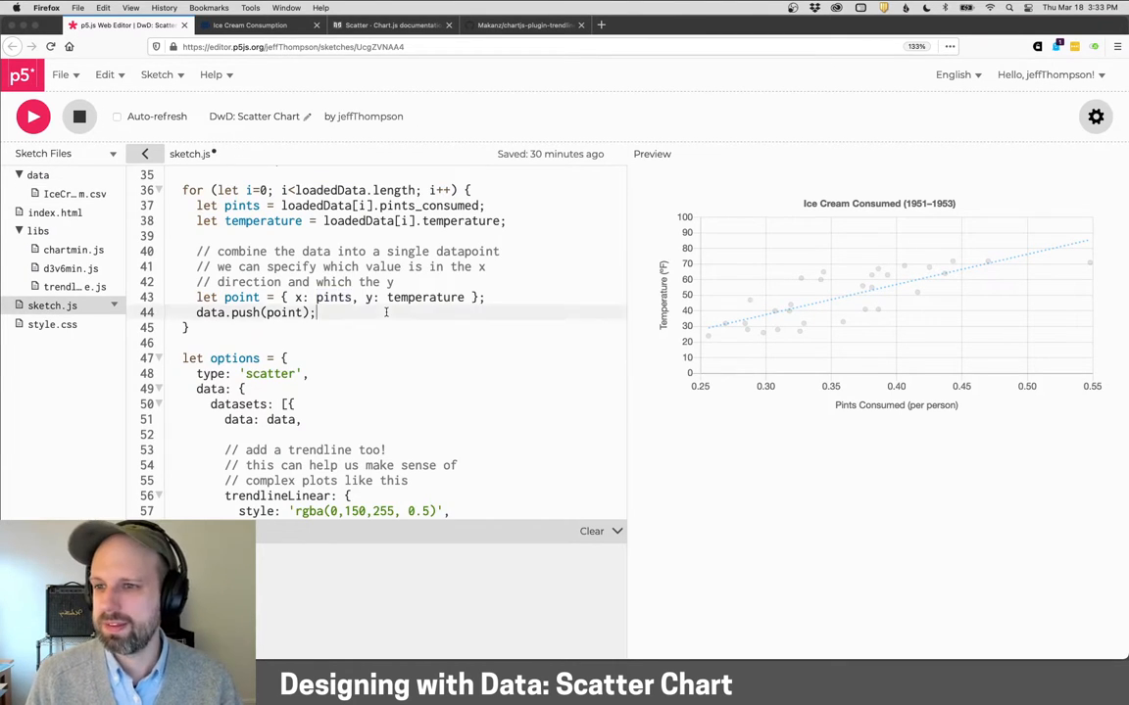